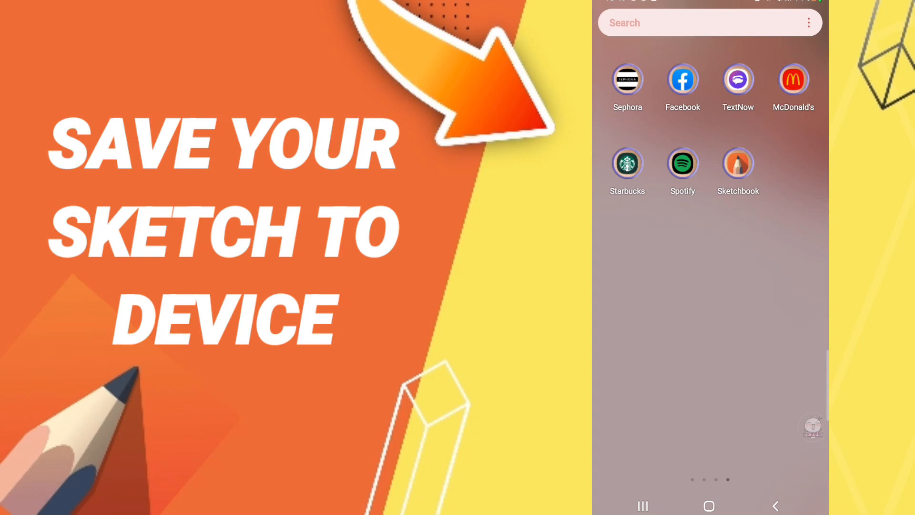
mouse_move(757, 186)
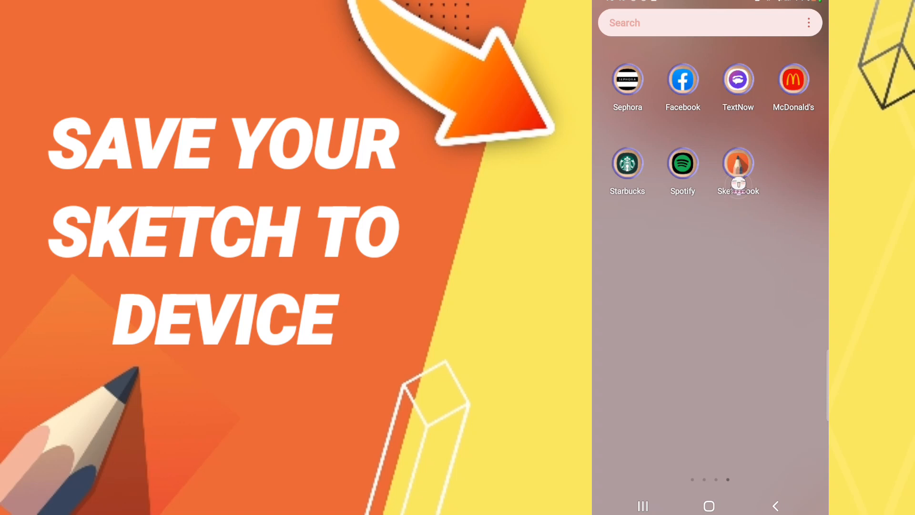
Step: Launch Sketchbook from the Android home screen to reach the green and maroon scribble
click(738, 163)
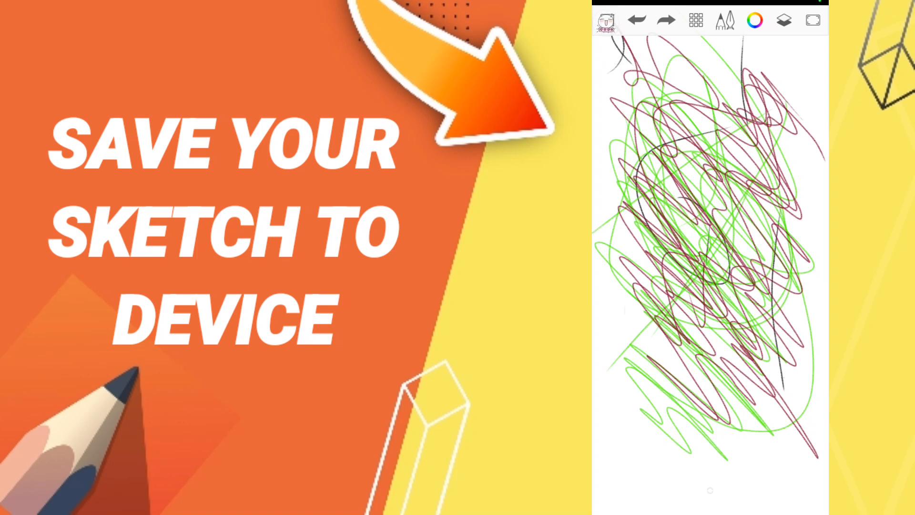
Step: Open Sketchbook's main menu listing Save and Share options
click(606, 20)
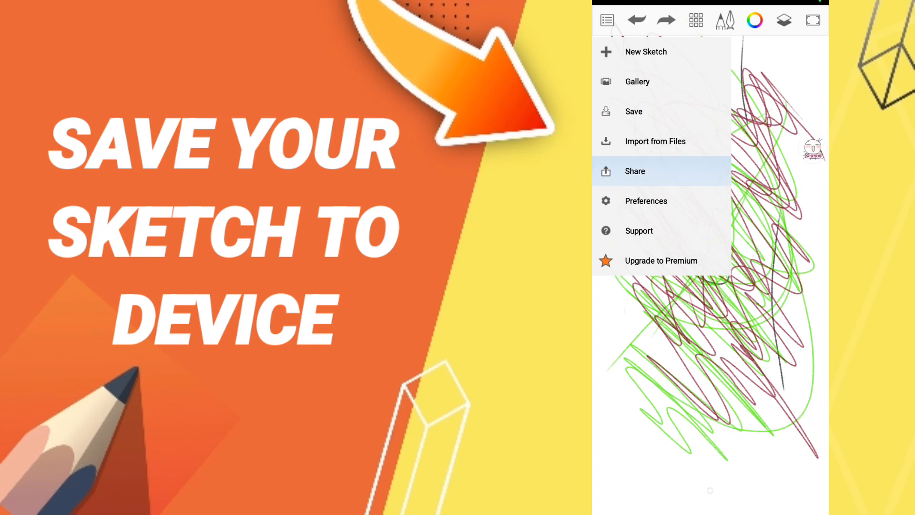
Step: Choose Share > Save to device so the scribble starts saving
click(634, 171)
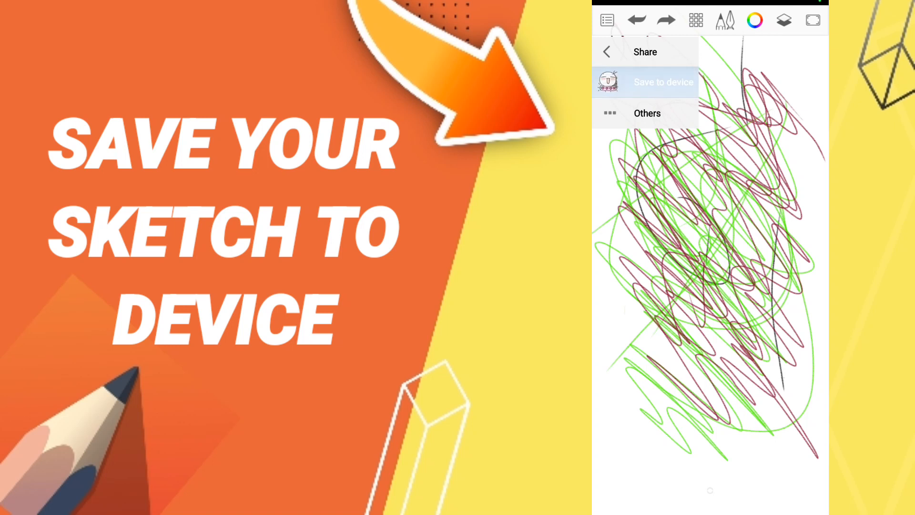
click(663, 81)
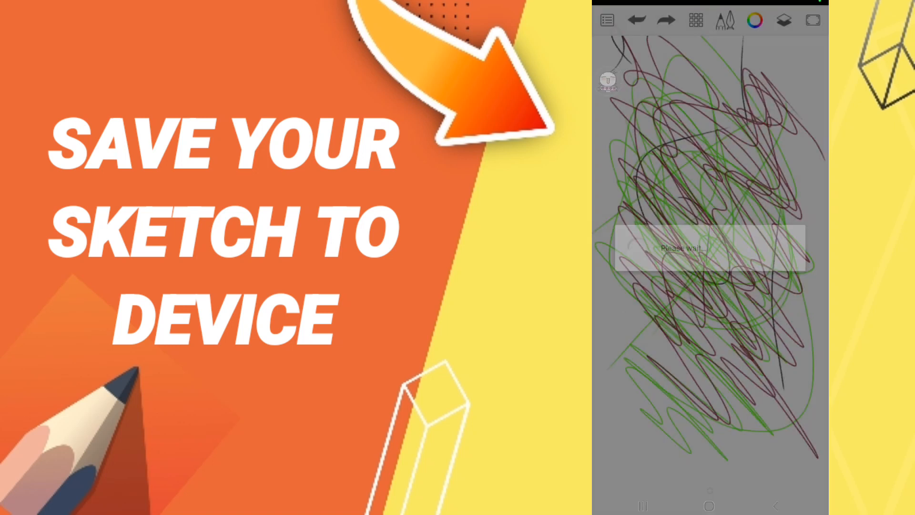